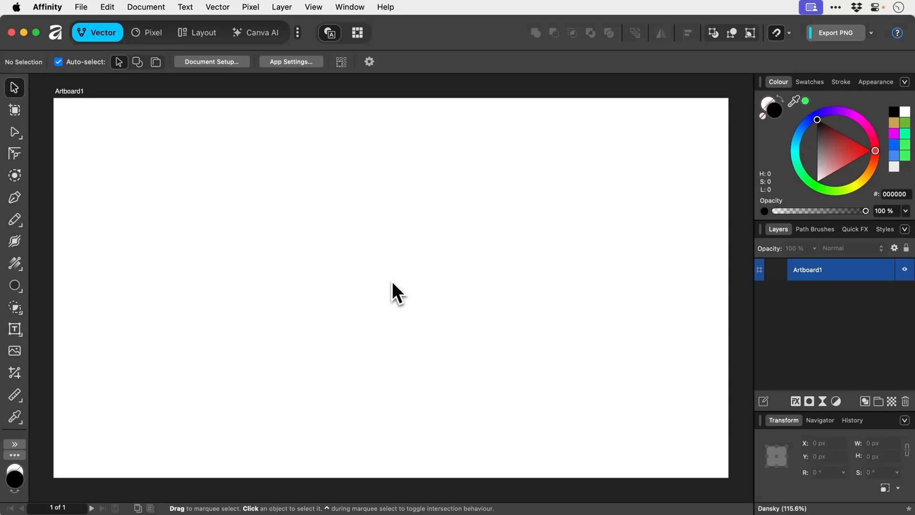
pyautogui.moveTo(266, 266)
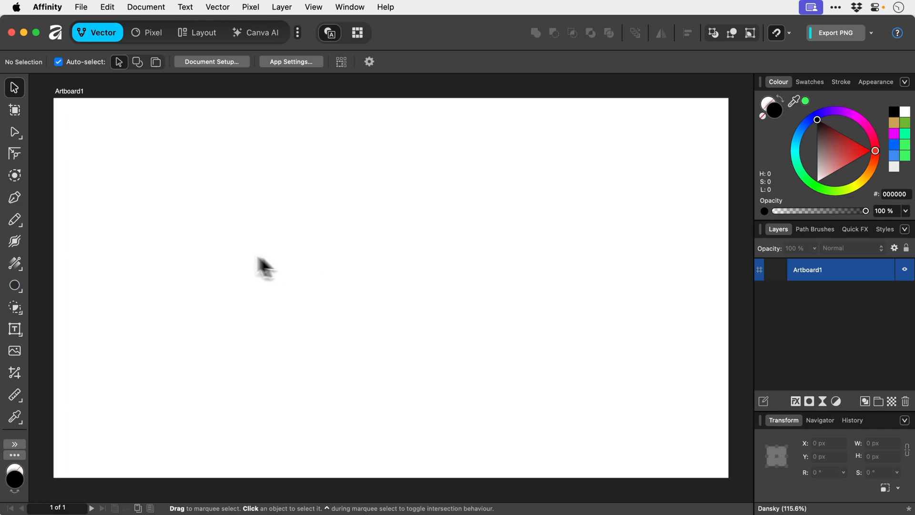
pyautogui.moveTo(15, 197)
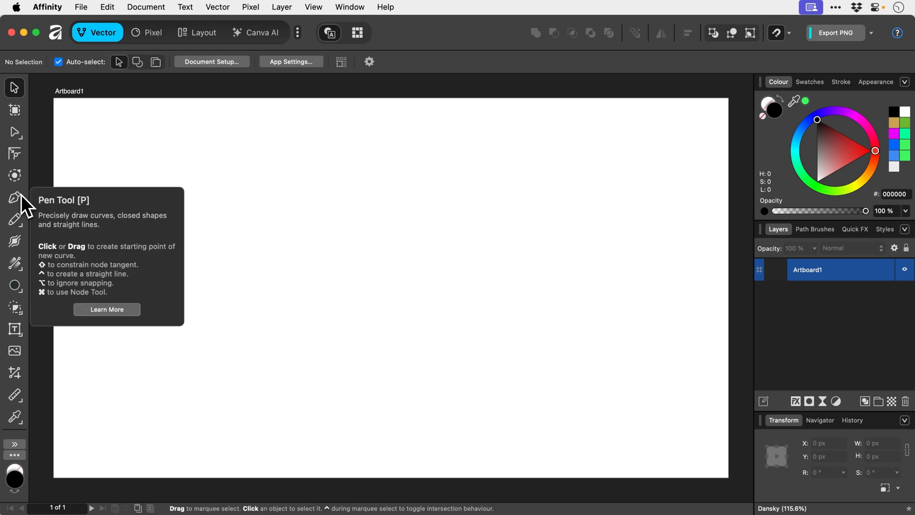
# Start a straight-edged polygon with the Pen Tool from its first point.
pyautogui.click(14, 197)
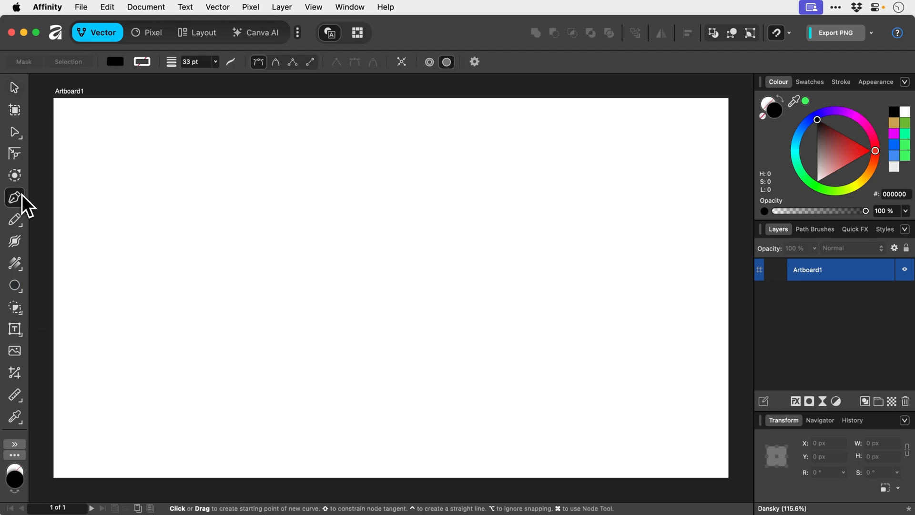
pyautogui.click(207, 289)
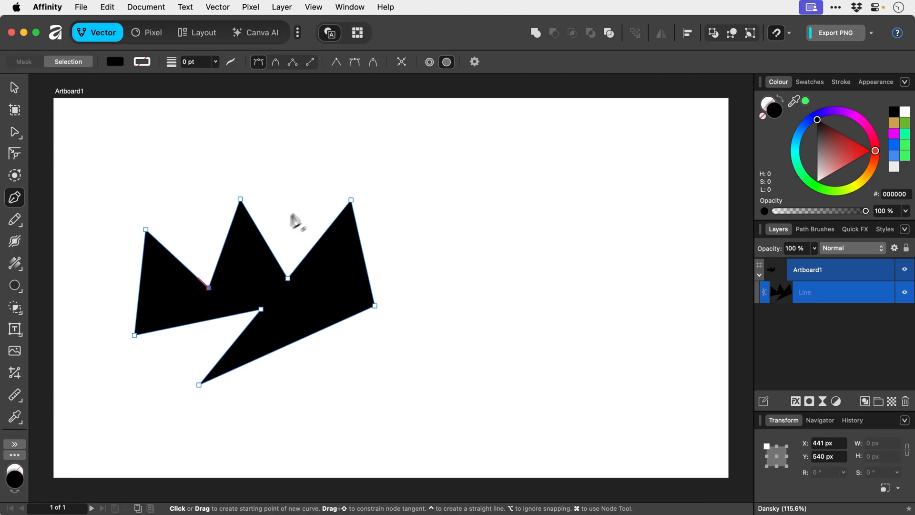
pyautogui.moveTo(477, 76)
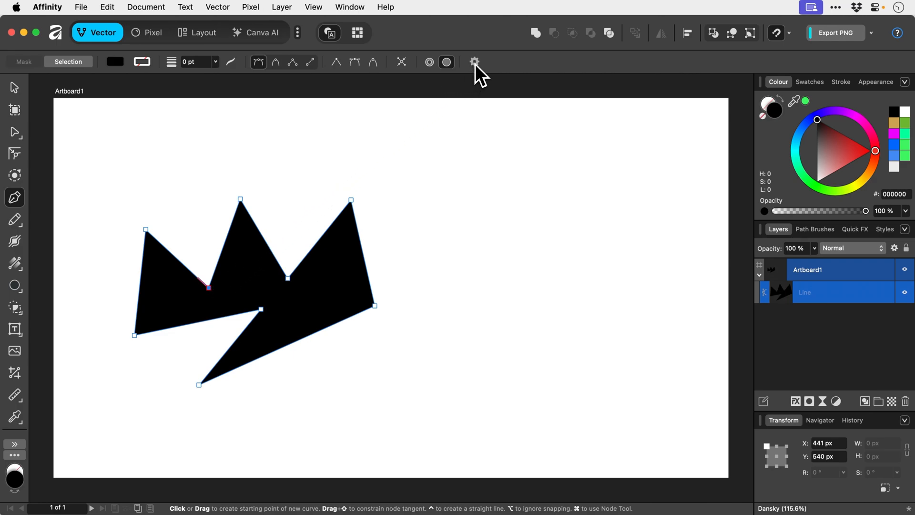
# Enable Rubber band mode in the pen's drawing settings.
pyautogui.click(475, 62)
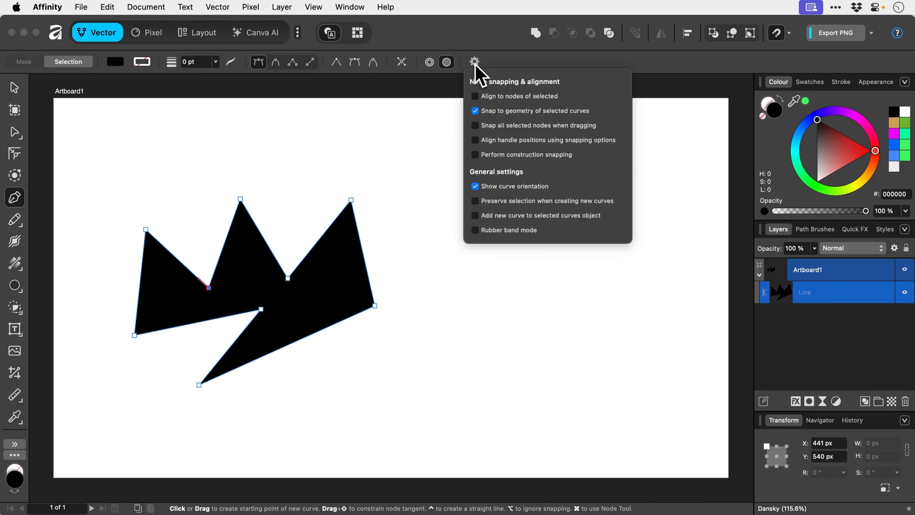
pyautogui.moveTo(478, 242)
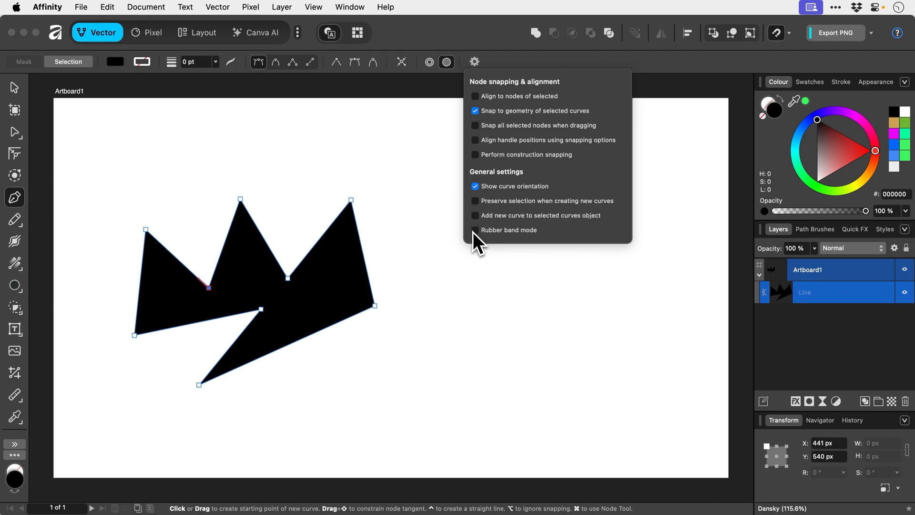
pyautogui.click(434, 262)
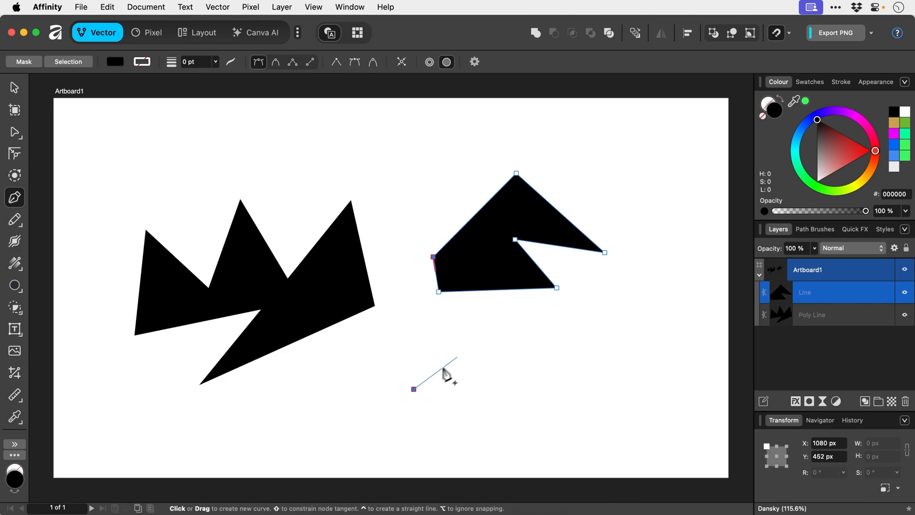
pyautogui.moveTo(487, 351)
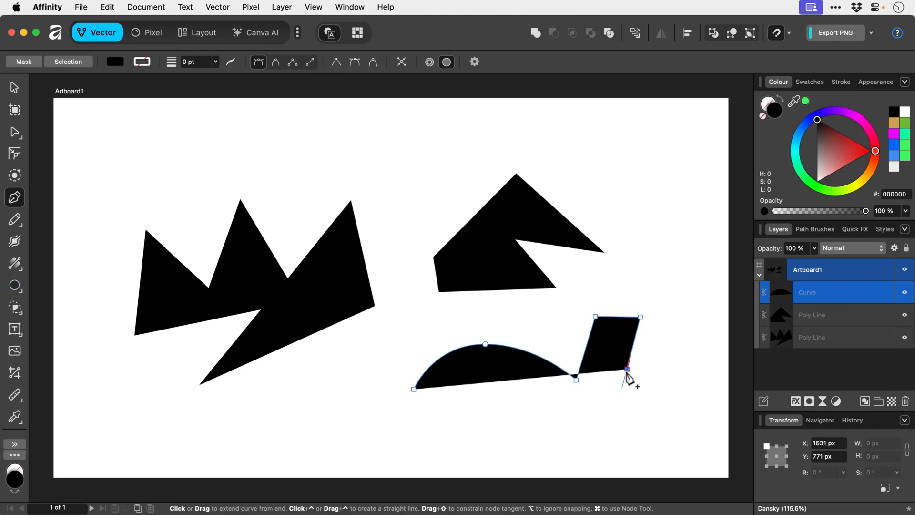
# Finish the curved practice shape with a corner and curve point, closing it at its start.
pyautogui.click(597, 429)
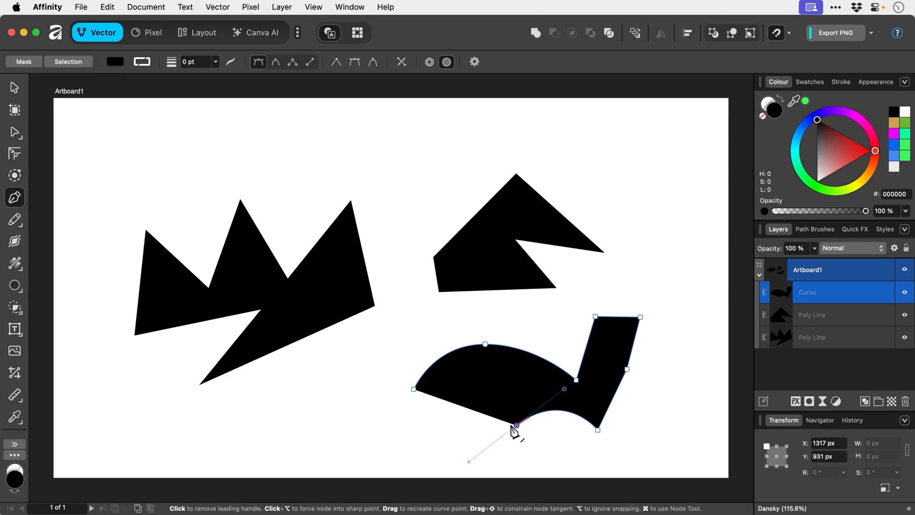
pyautogui.click(516, 425)
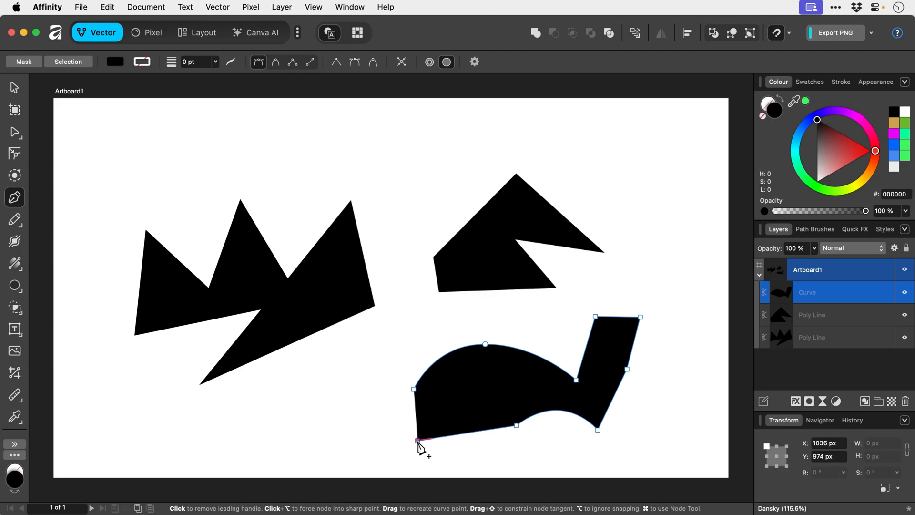
pyautogui.click(15, 88)
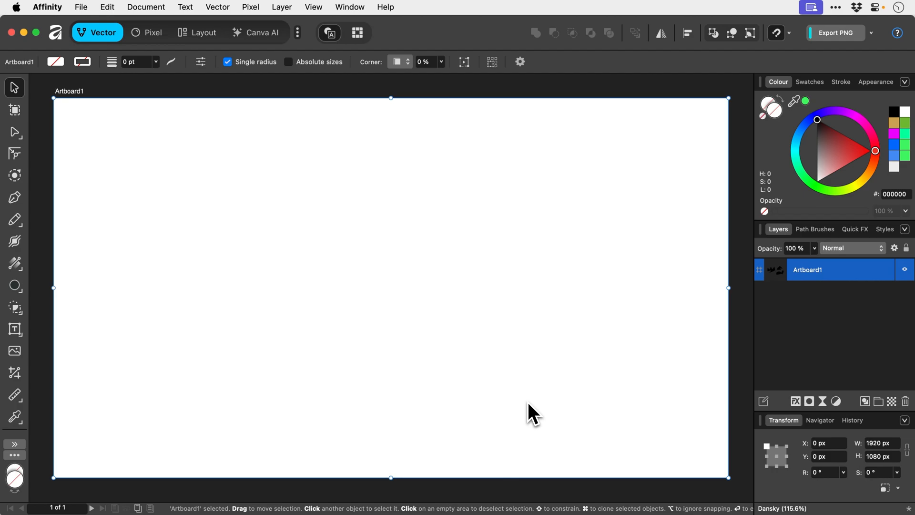
pyautogui.click(15, 197)
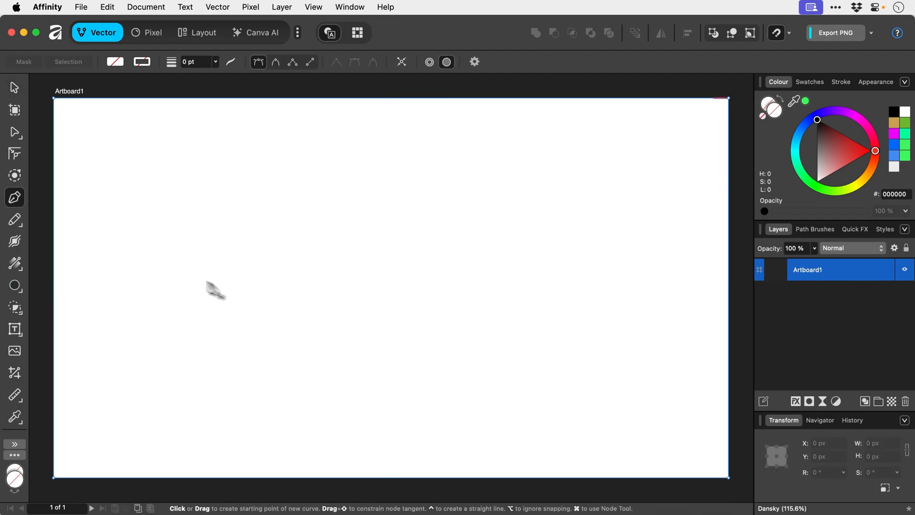
pyautogui.click(222, 260)
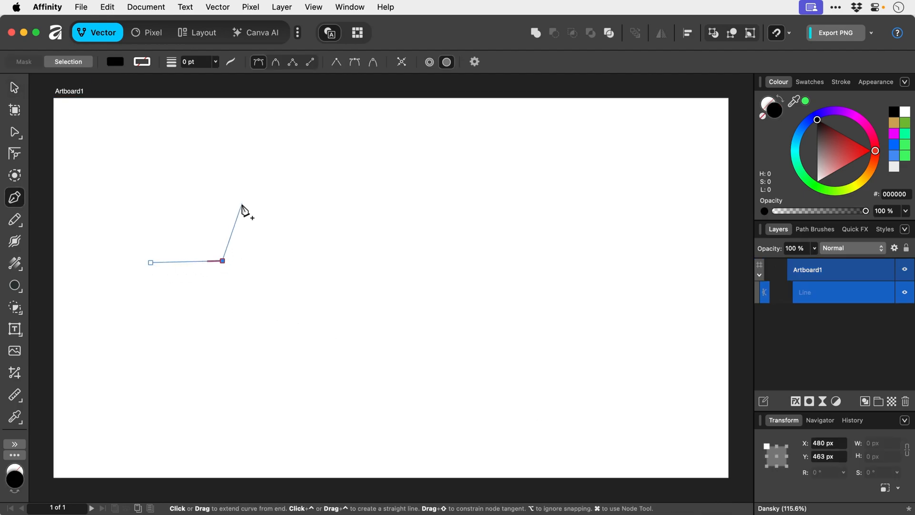
pyautogui.click(376, 178)
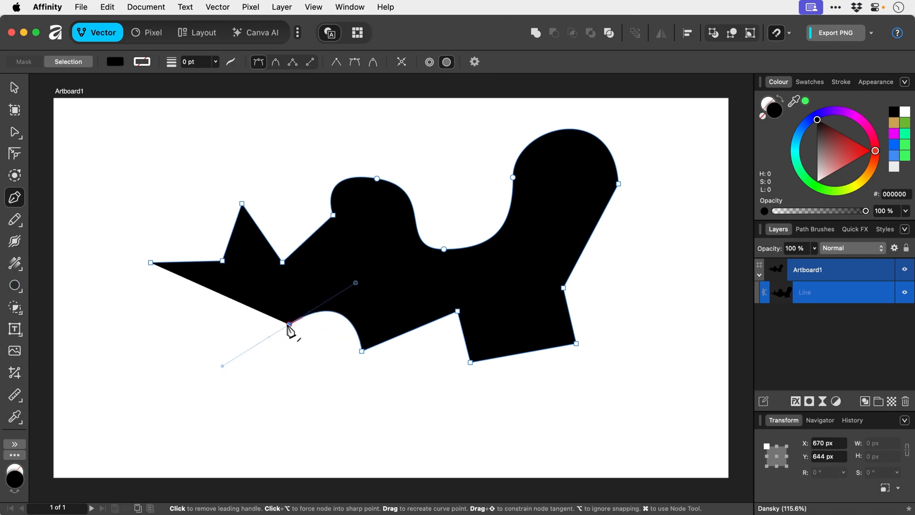
pyautogui.click(287, 325)
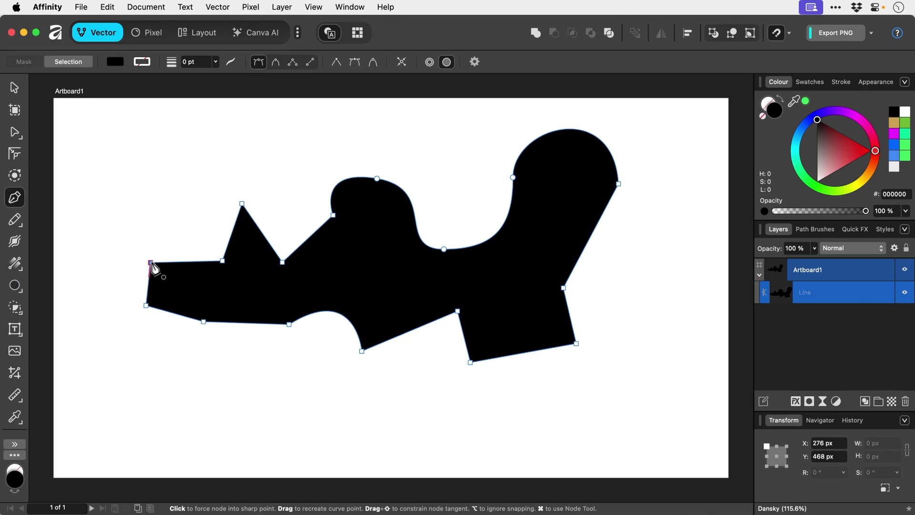
pyautogui.click(14, 87)
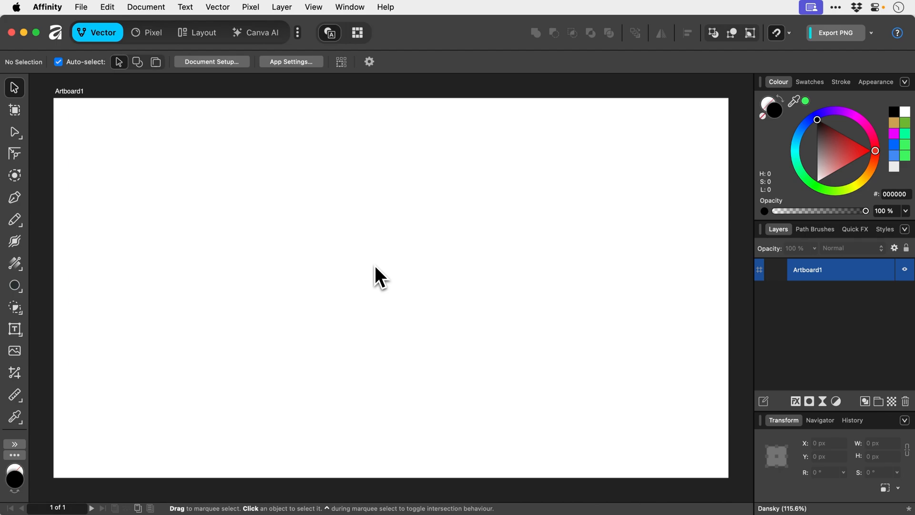
# Place the heart's bottom point and shape its left lobe up to the top dip.
pyautogui.click(14, 198)
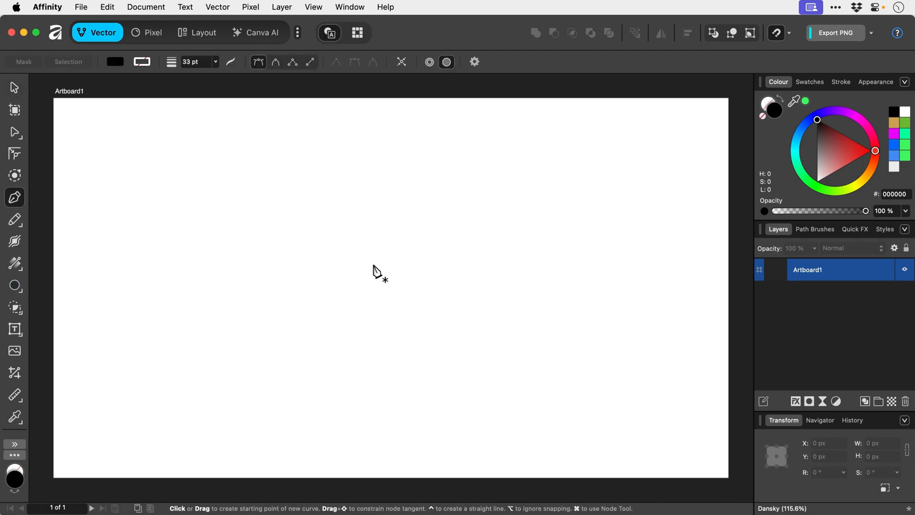
pyautogui.moveTo(378, 298)
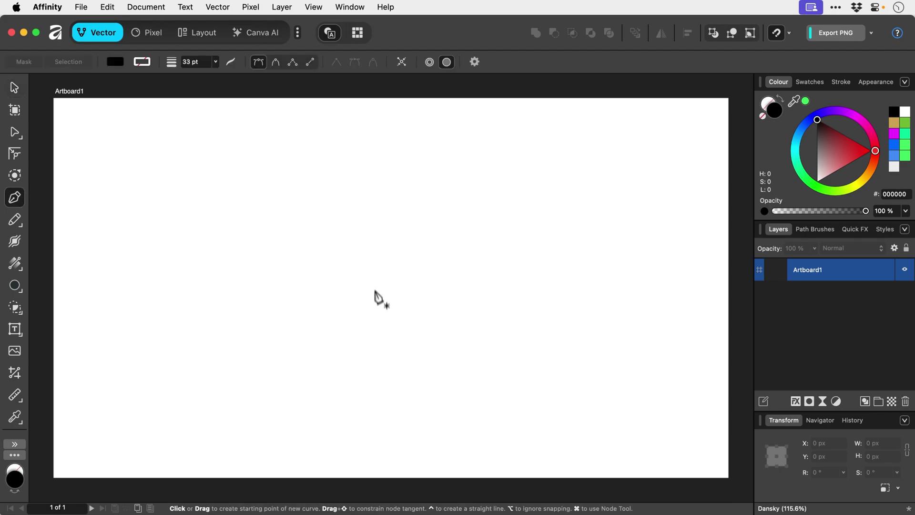
pyautogui.click(378, 332)
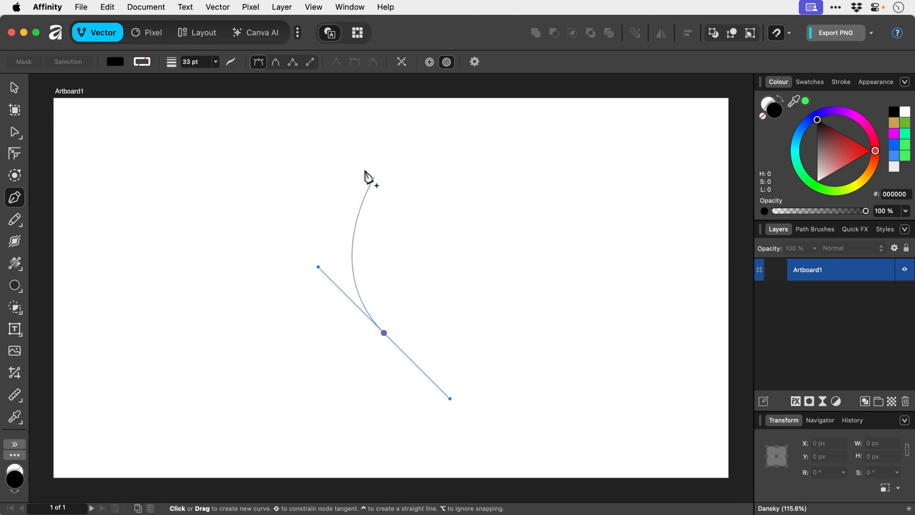
pyautogui.moveTo(388, 201)
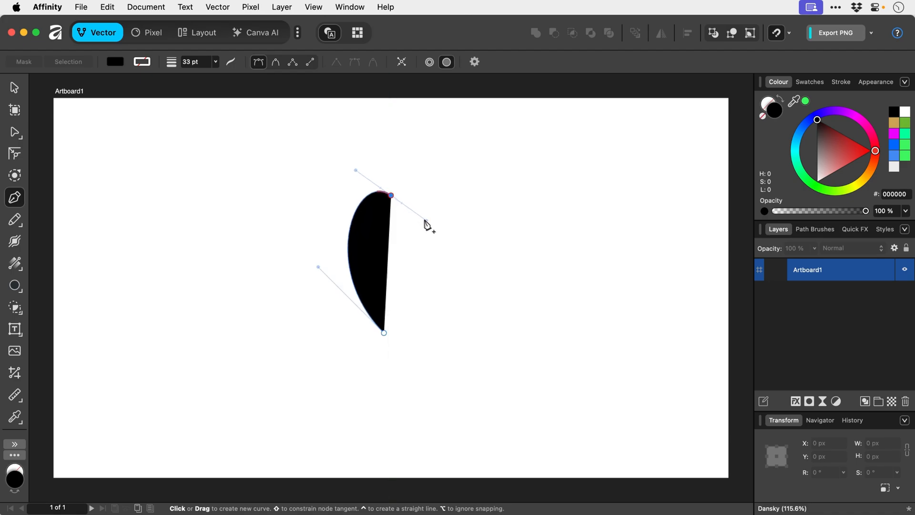
pyautogui.moveTo(355, 170); pyautogui.dragTo(302, 139)
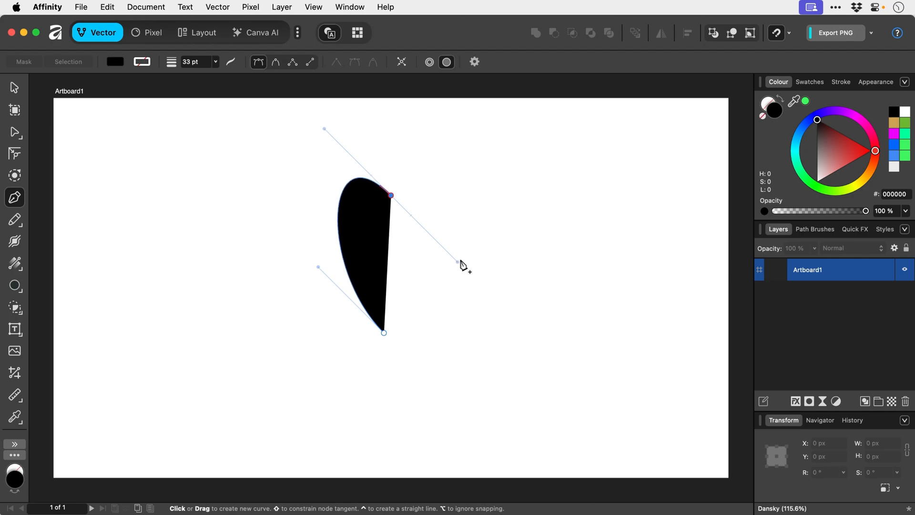
pyautogui.moveTo(464, 242)
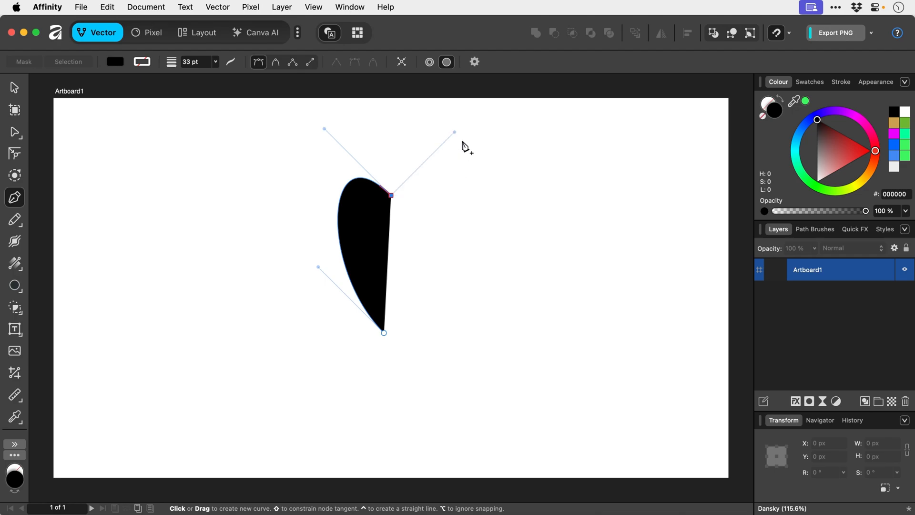
pyautogui.moveTo(465, 146)
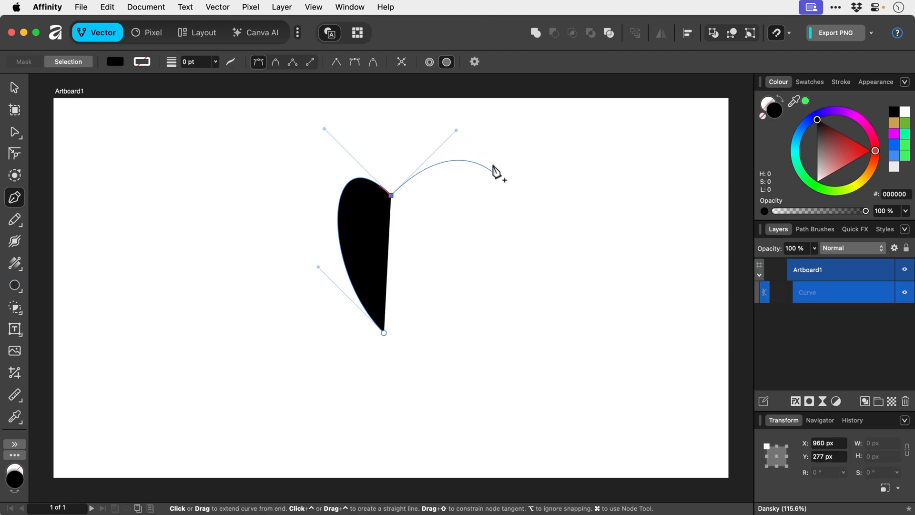
pyautogui.moveTo(461, 179)
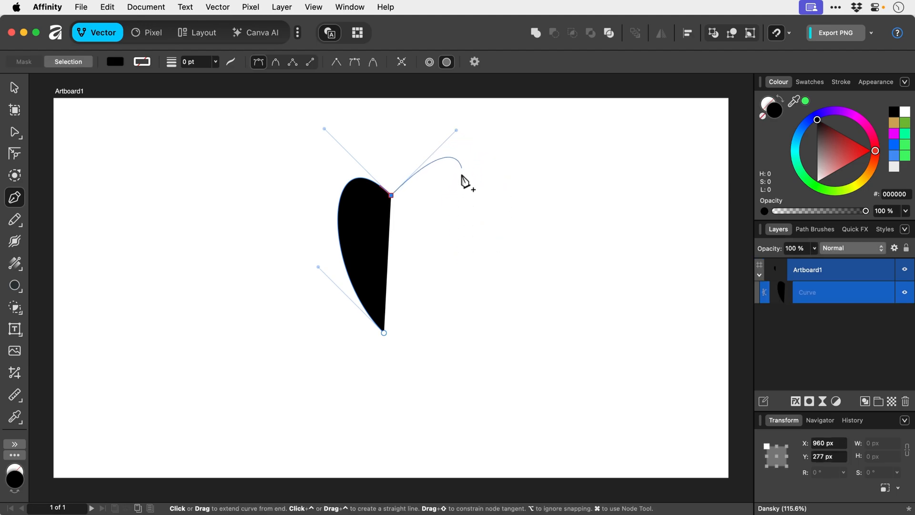
pyautogui.moveTo(464, 175)
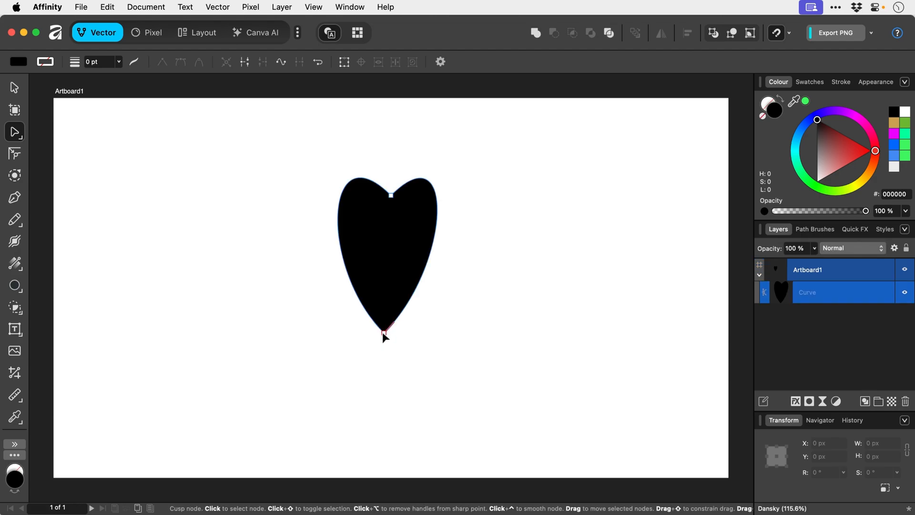
# Close the heart's right lobe and select its bottom node for adjustment.
pyautogui.click(392, 331)
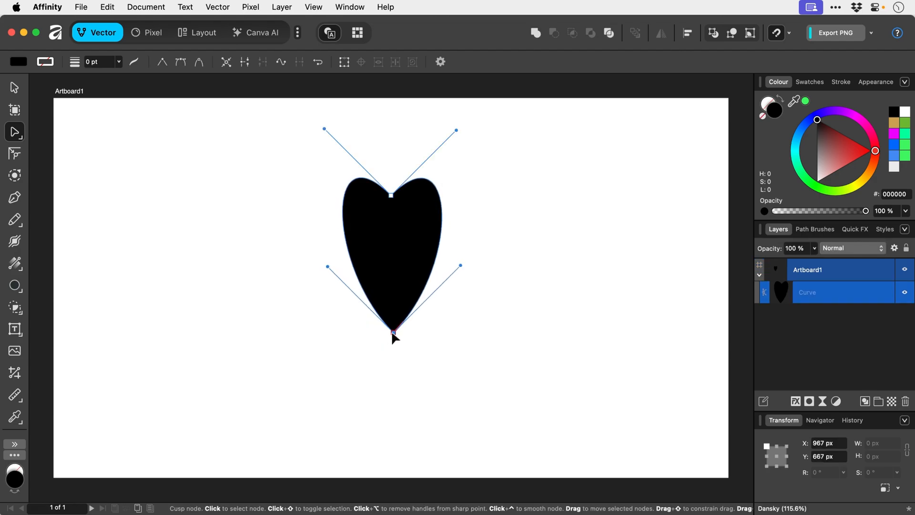